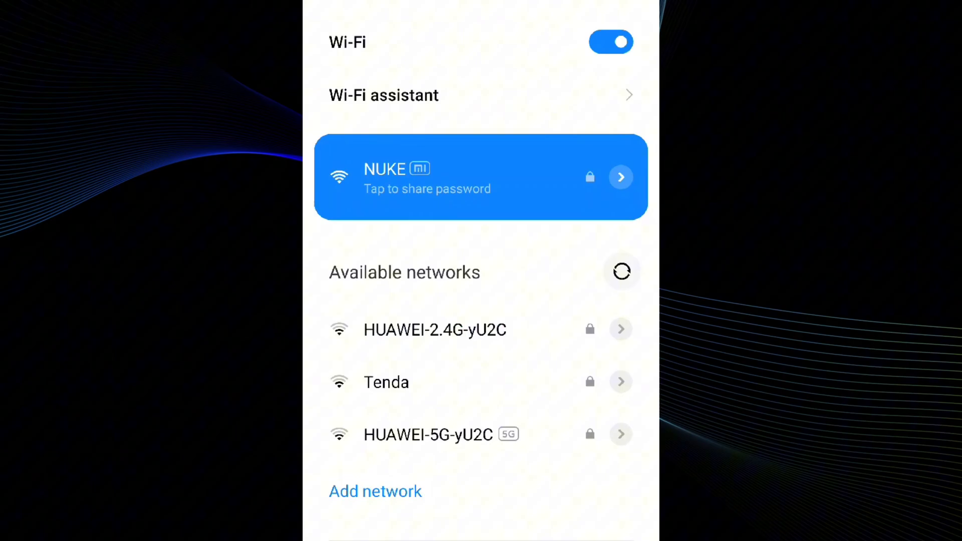
Show and dismiss the share QR code for the connected NUKE Wi-Fi network.
left_click(480, 178)
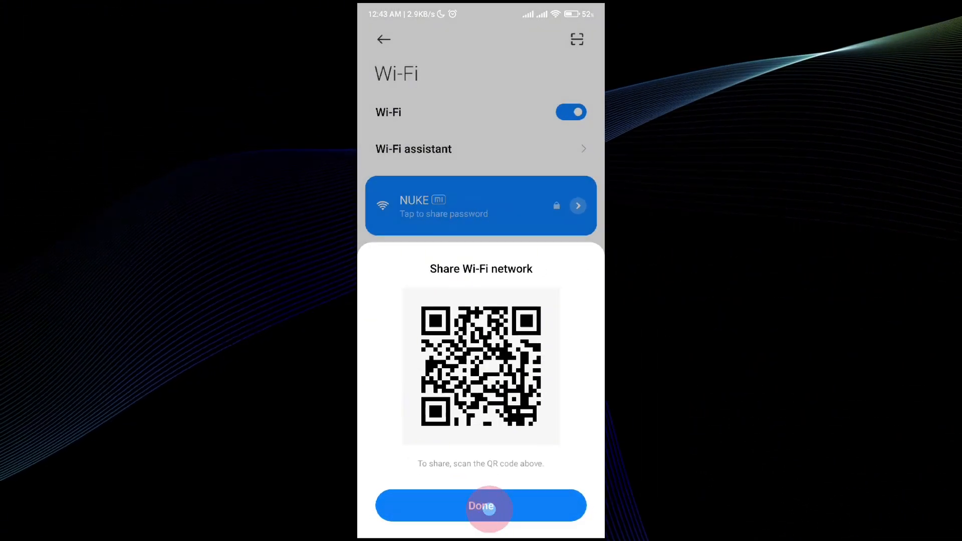
left_click(482, 505)
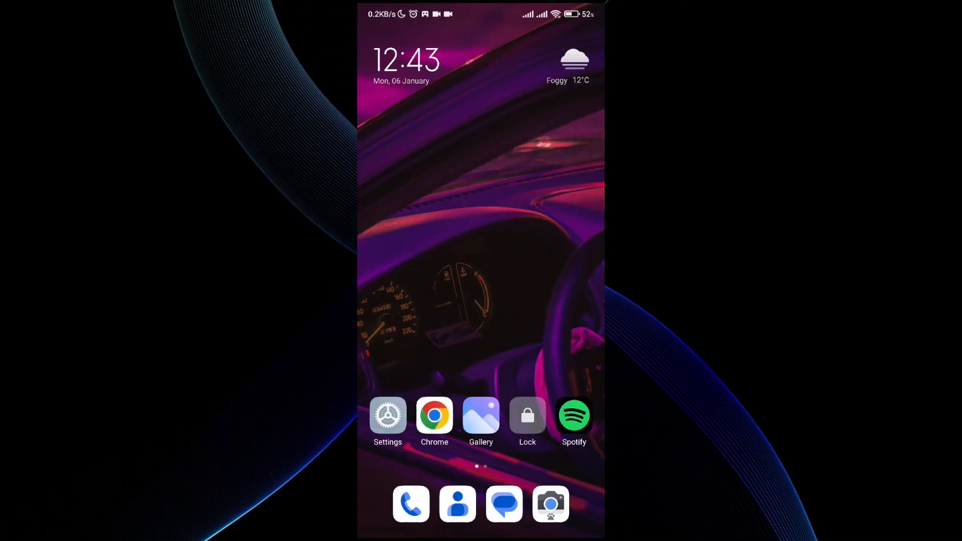
Check About phone storage: 62.4 of 64 GB occupied, 1.6 GB free.
left_click(387, 416)
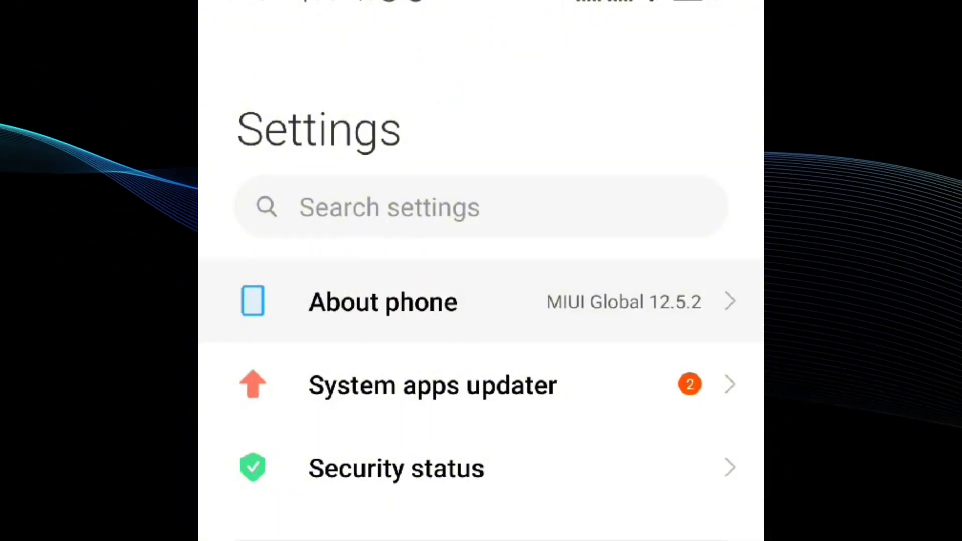
left_click(382, 301)
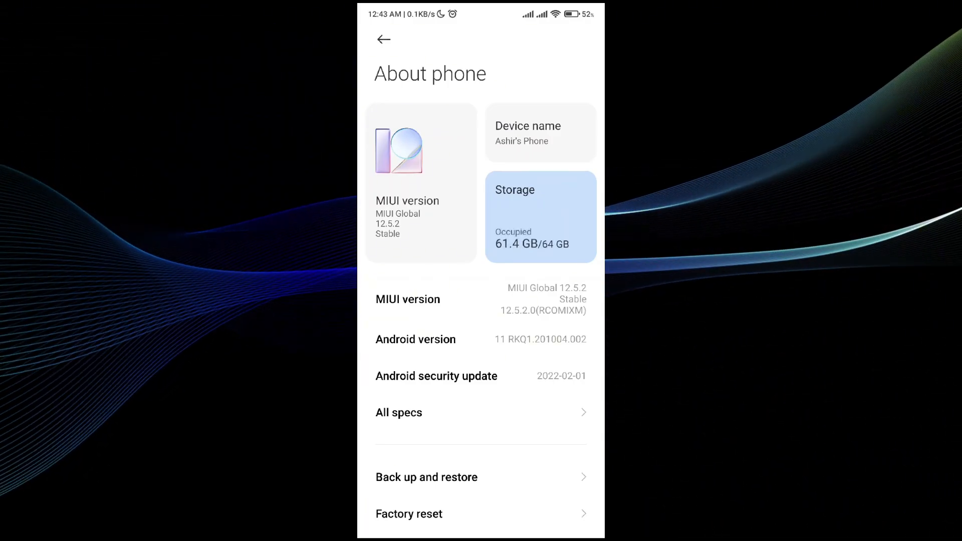
left_click(539, 217)
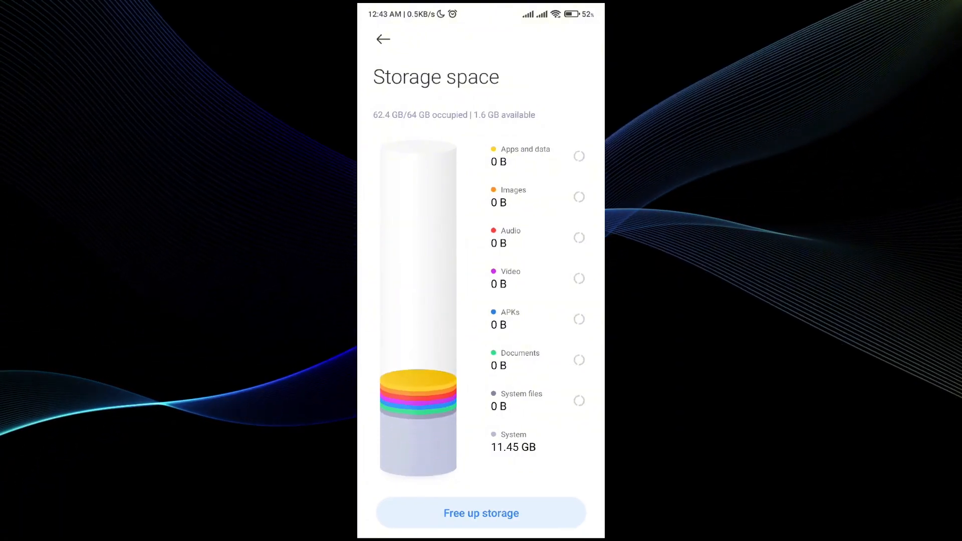
left_click(383, 40)
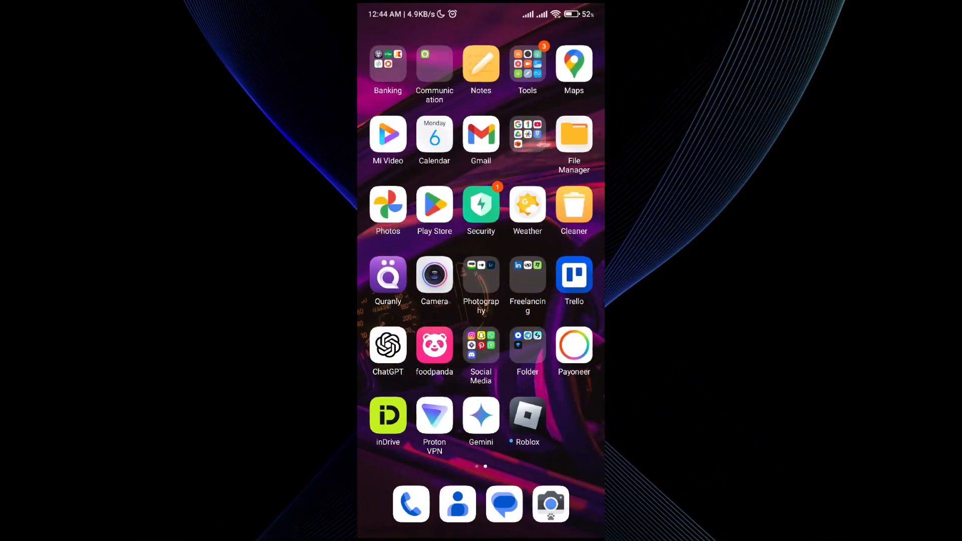
Confirm Roblox has no Play Store update, then view its App info (version 2.654.479, 293 MB).
left_click(526, 414)
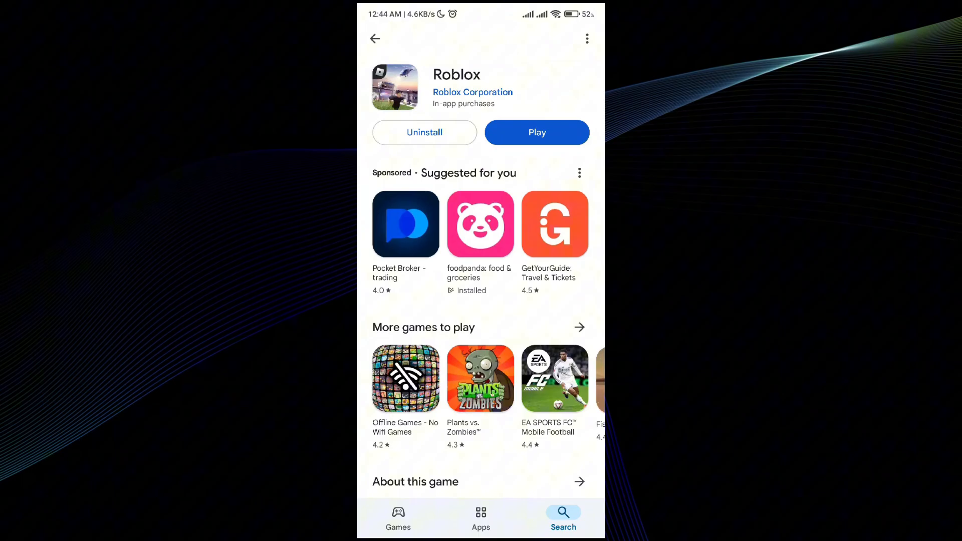
left_click(472, 92)
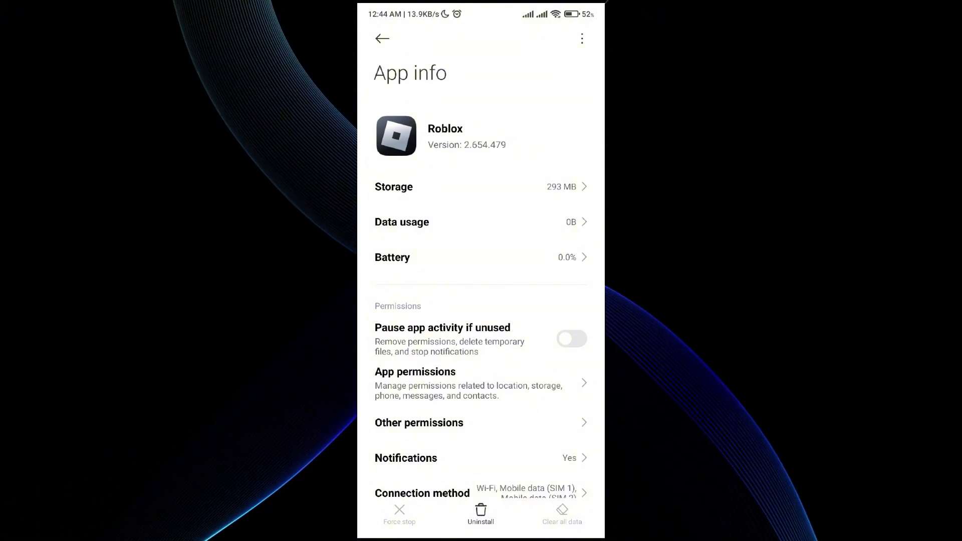
left_click(481, 512)
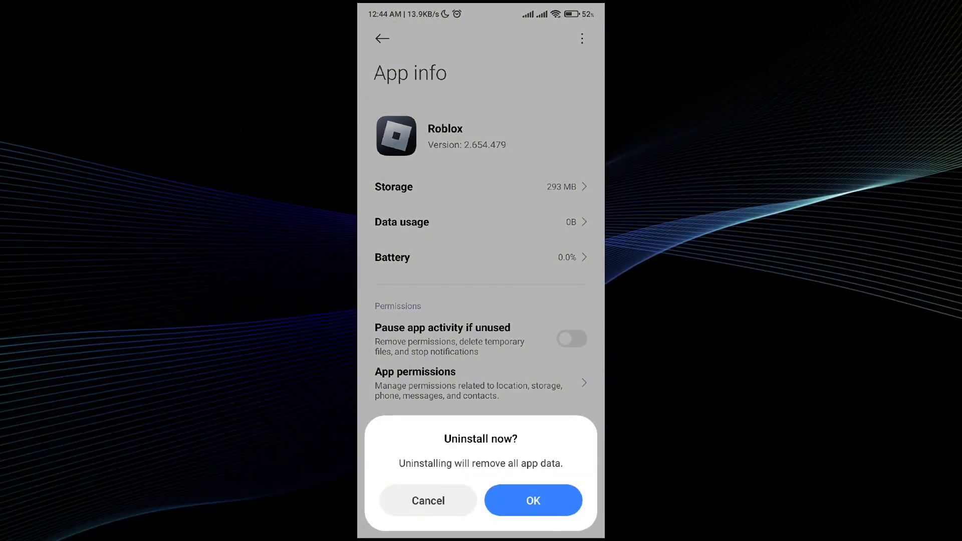
left_click(428, 501)
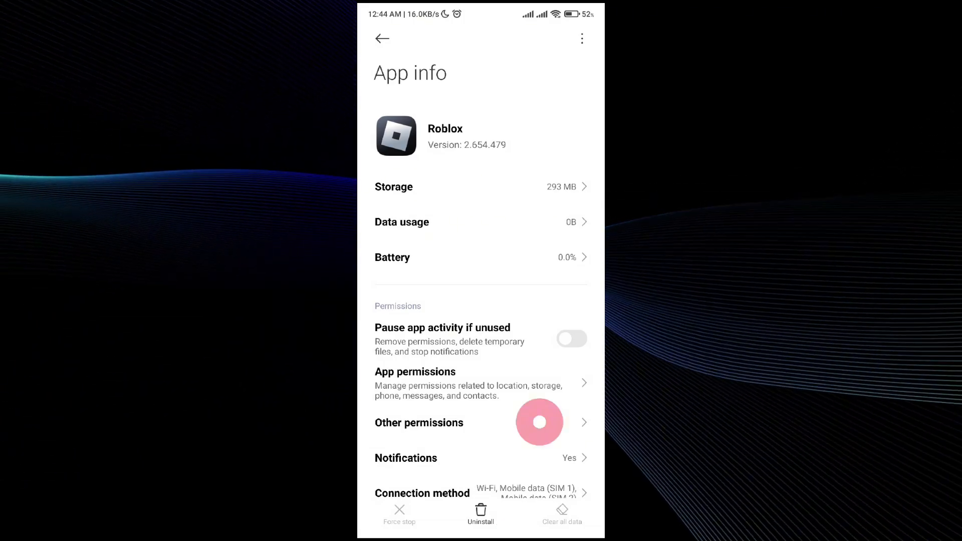